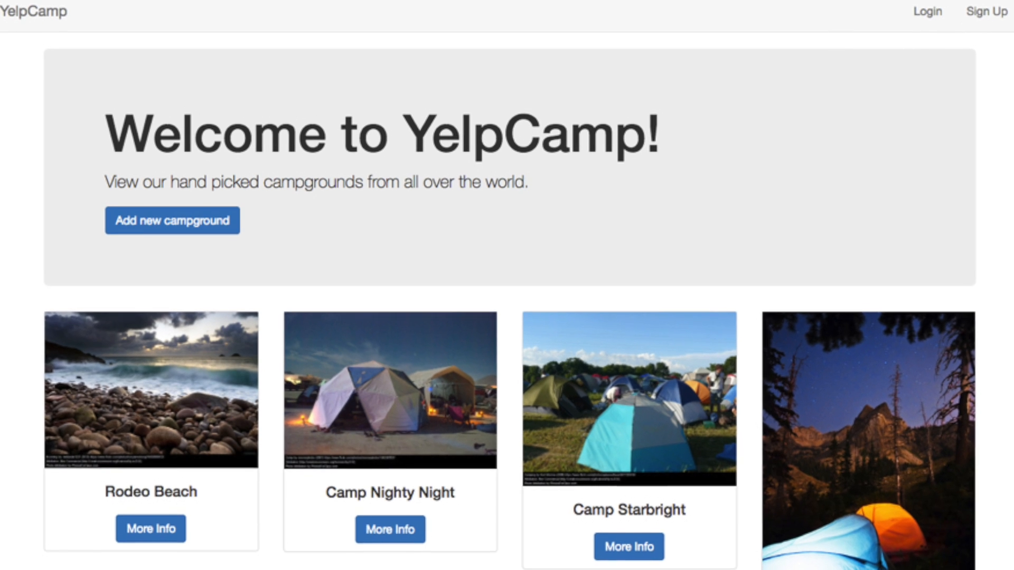
# Step: Open the second app's campground index (Rishikesh, Spiti Valley) and inspect it in DevTools
pyautogui.scroll(-3)
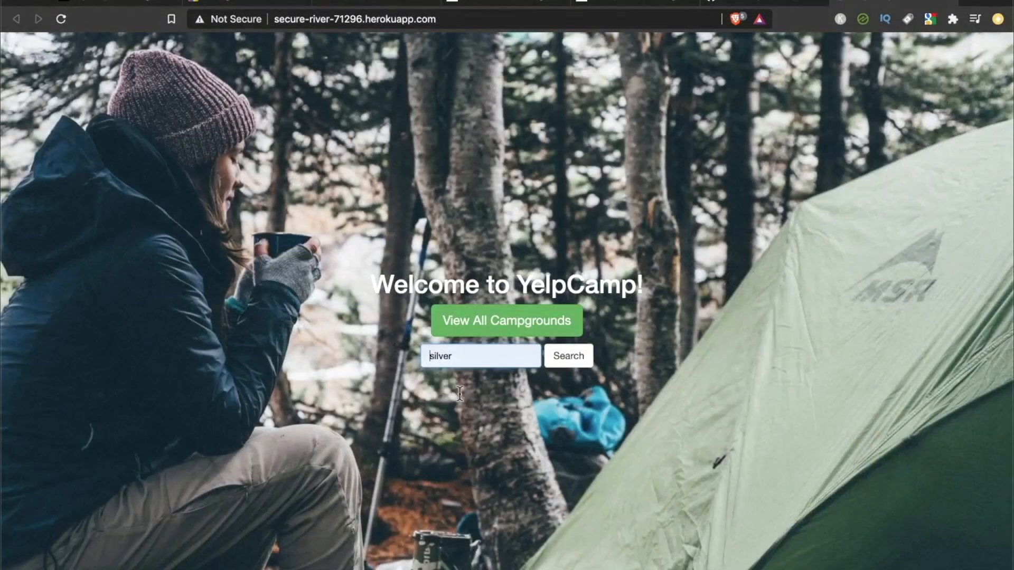
pyautogui.click(567, 356)
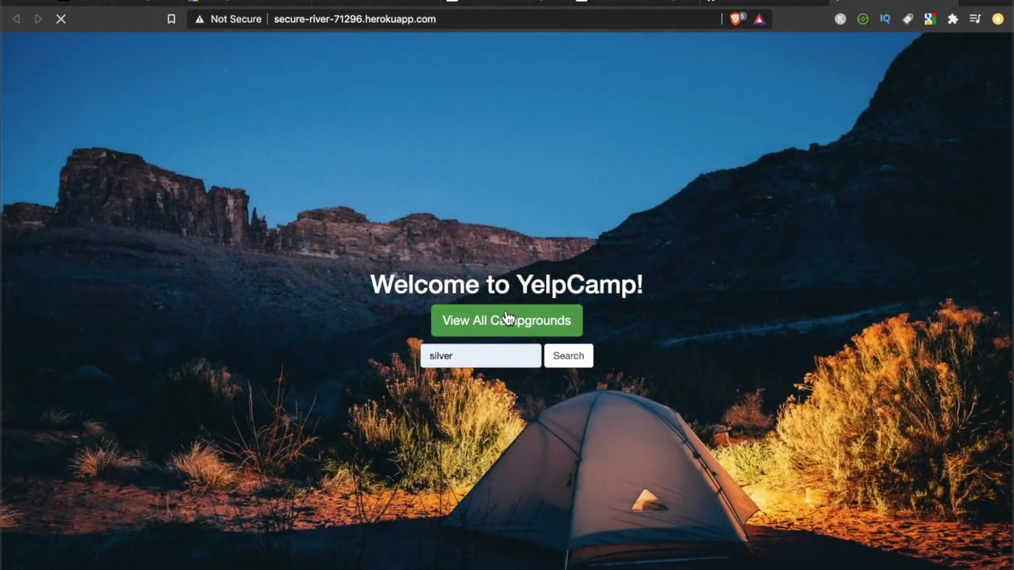
pyautogui.moveTo(709, 385)
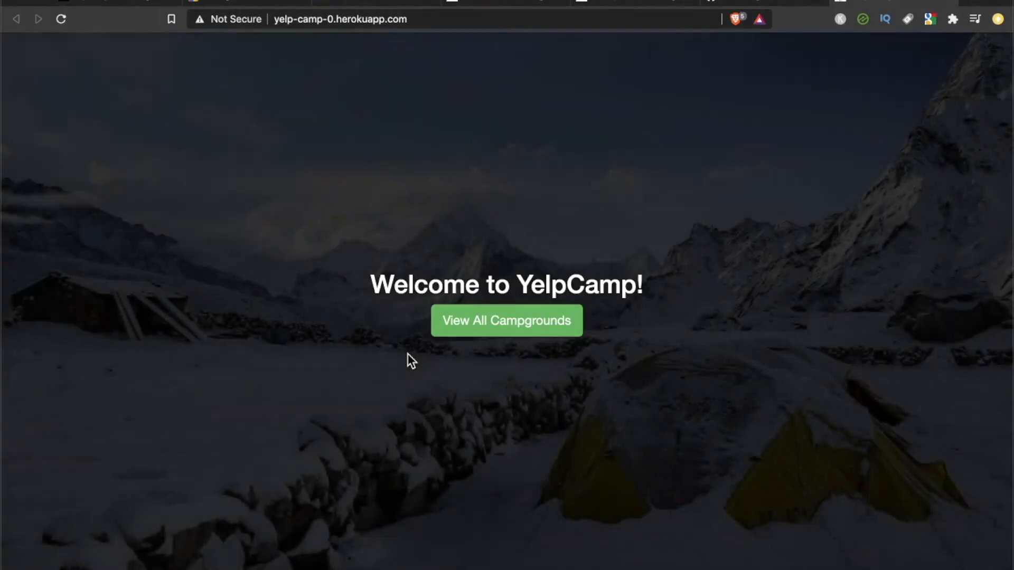
pyautogui.click(506, 321)
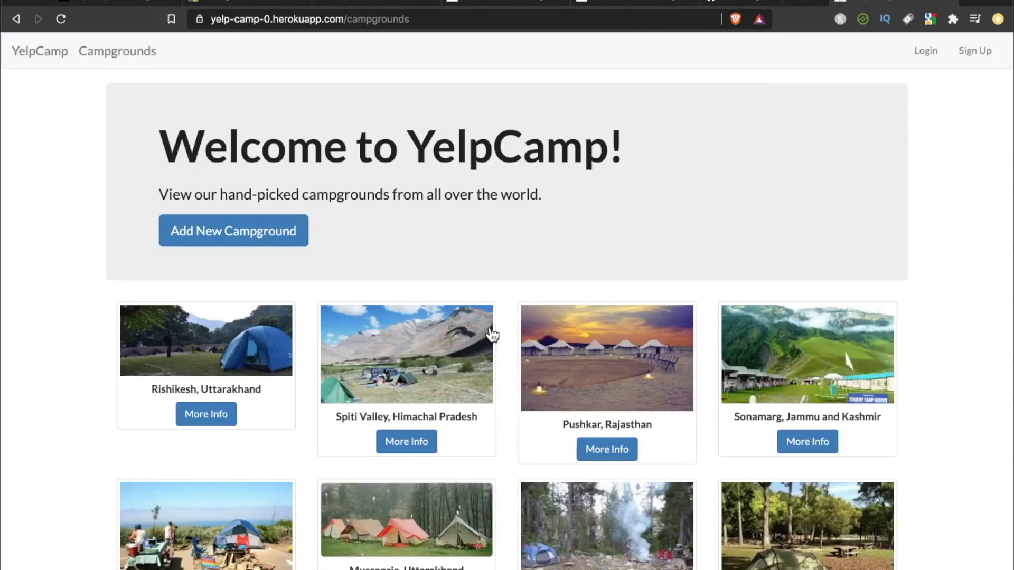
pyautogui.press('F12')
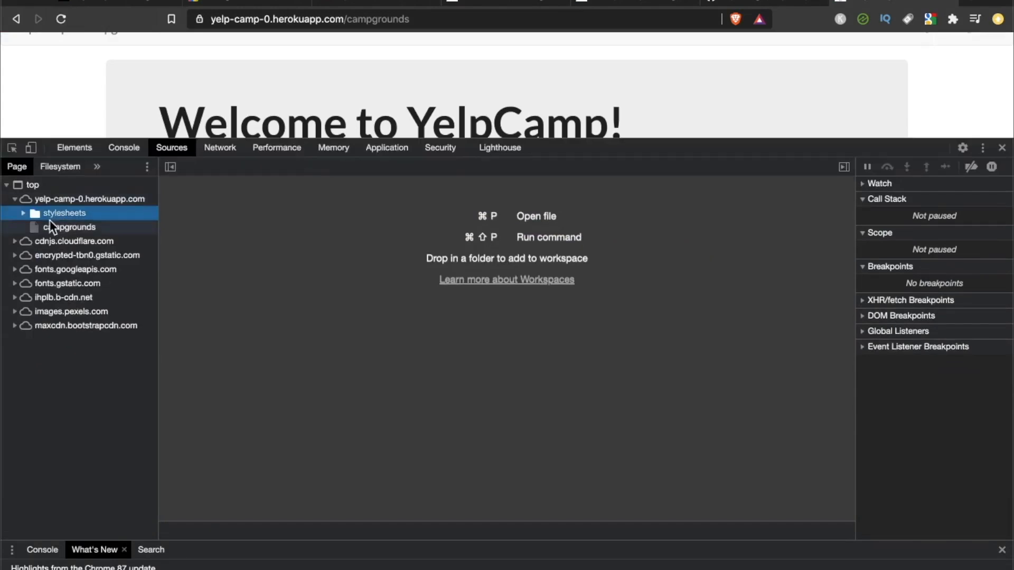
# Step: Switch DevTools from the Sources panel to the Console
pyautogui.click(123, 147)
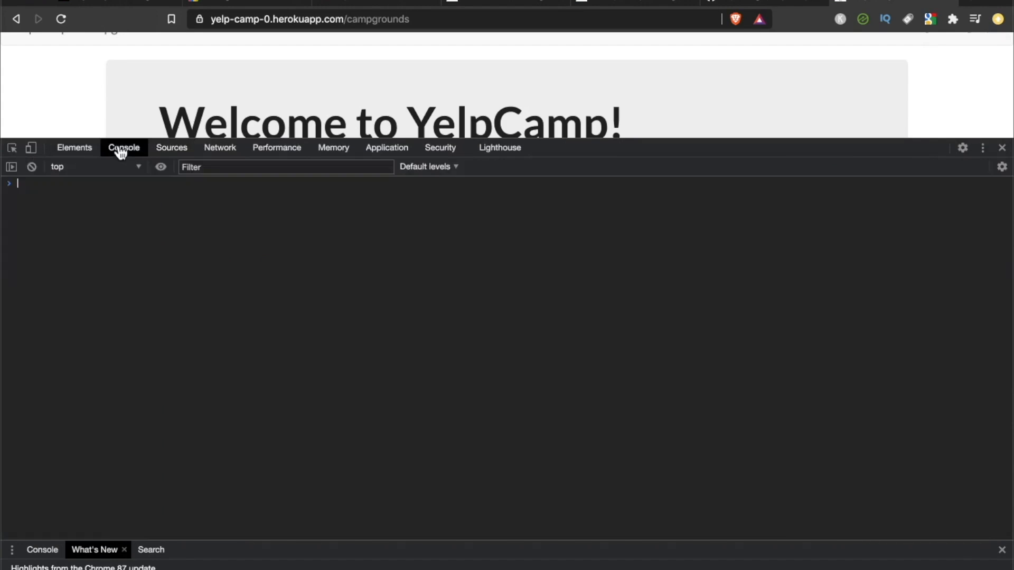
pyautogui.click(74, 147)
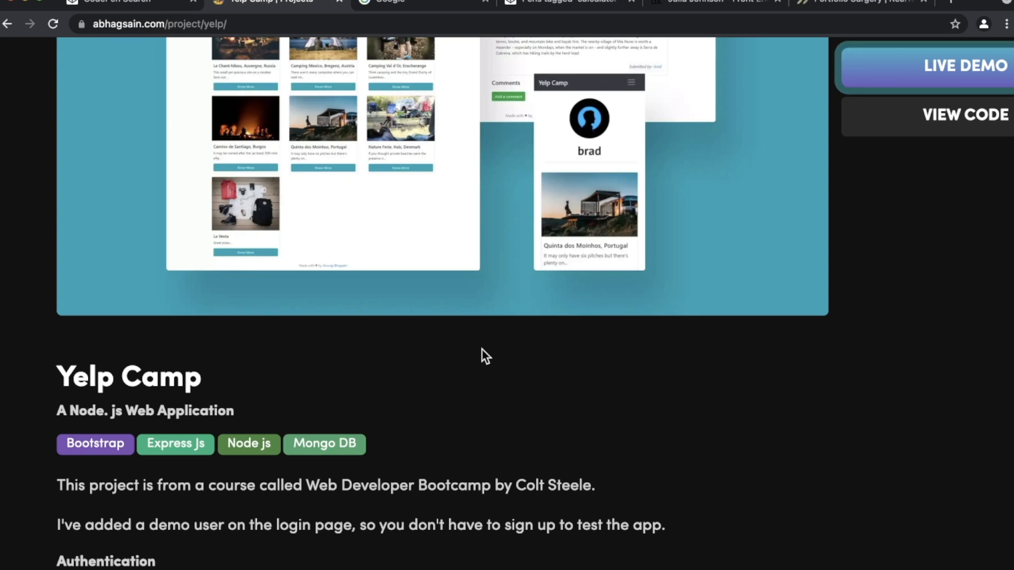
# Step: Scroll the abhagsain.com Yelp Camp page to its authentication, authorization and profile features
pyautogui.scroll(-3)
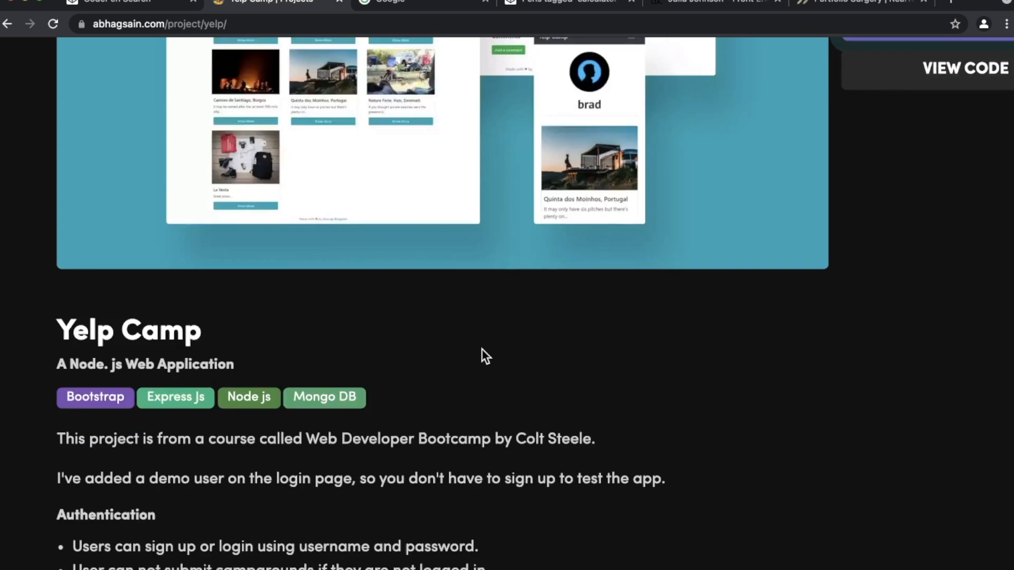
pyautogui.scroll(-3)
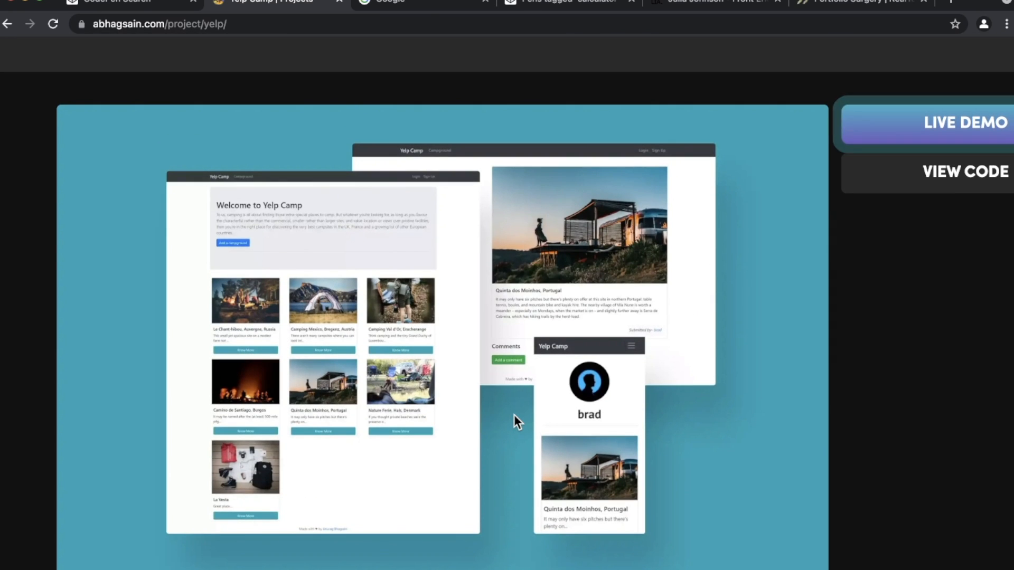
pyautogui.scroll(-3)
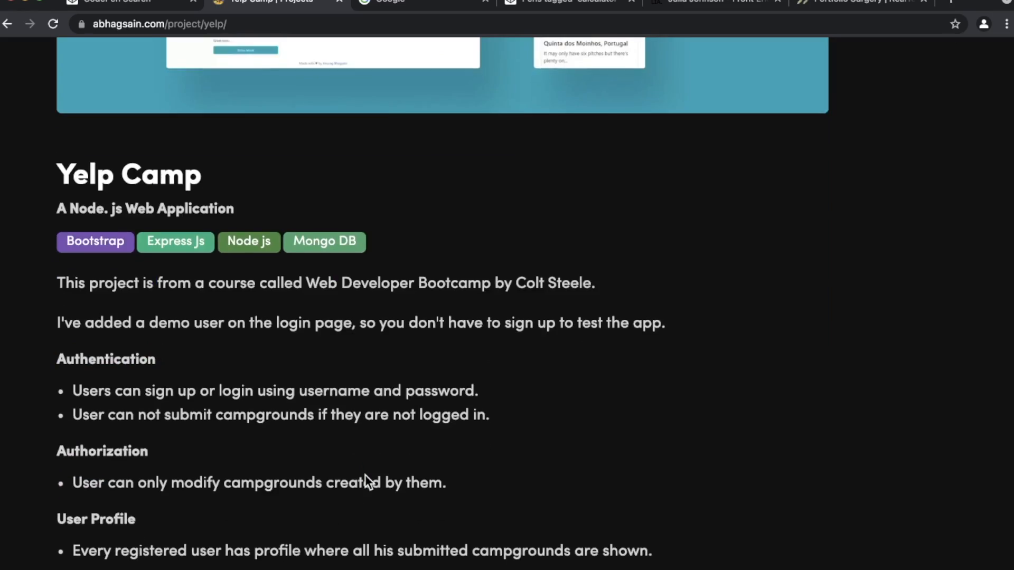
pyautogui.scroll(3)
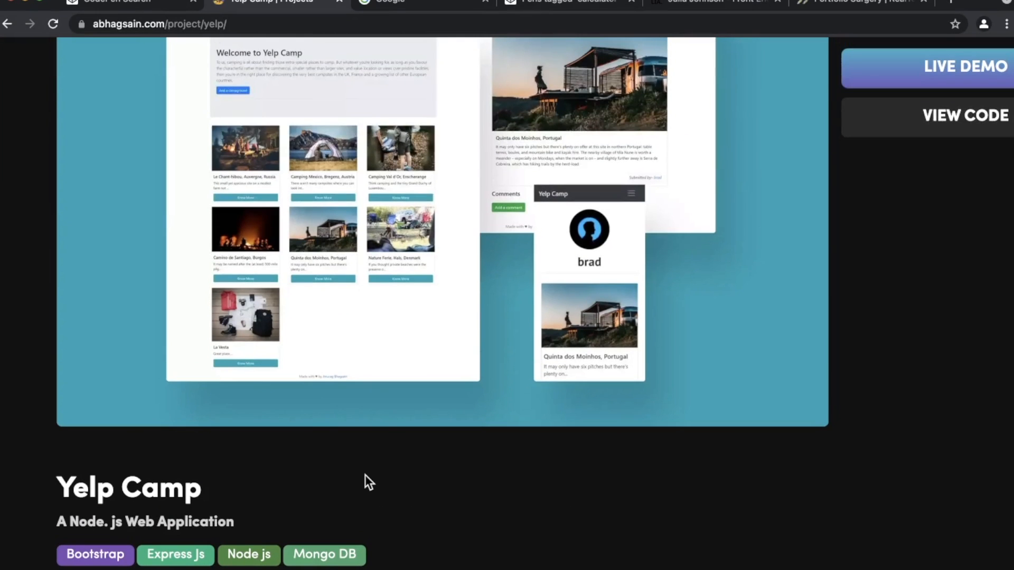